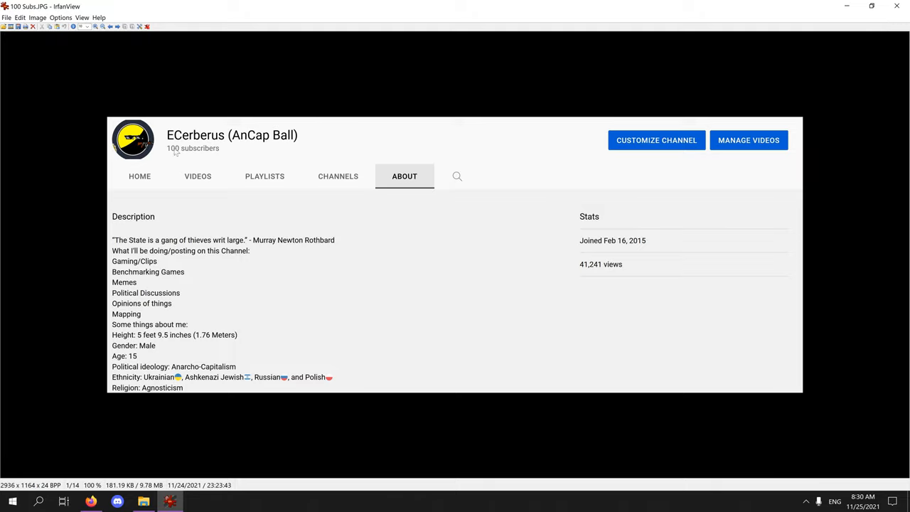
{"action": "mouse_move", "coordinate": [258, 213]}
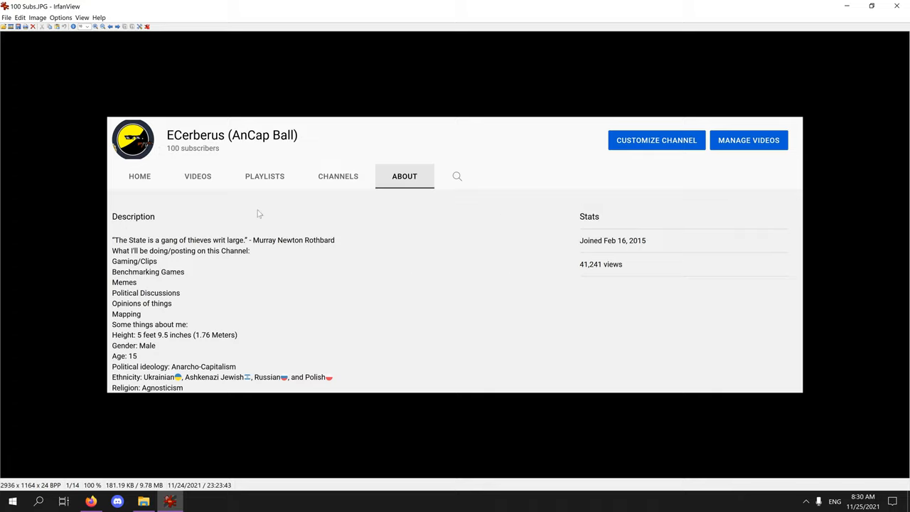
{"action": "mouse_move", "coordinate": [180, 150]}
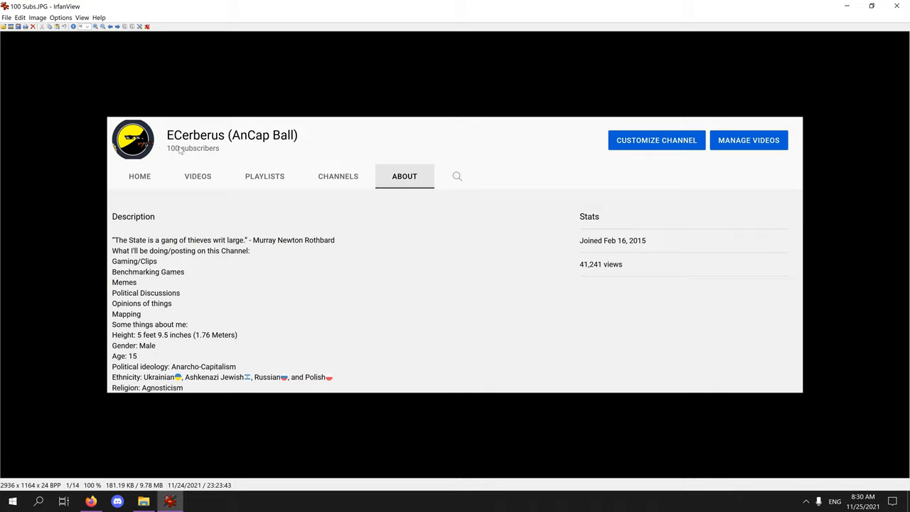
{"action": "mouse_move", "coordinate": [176, 152]}
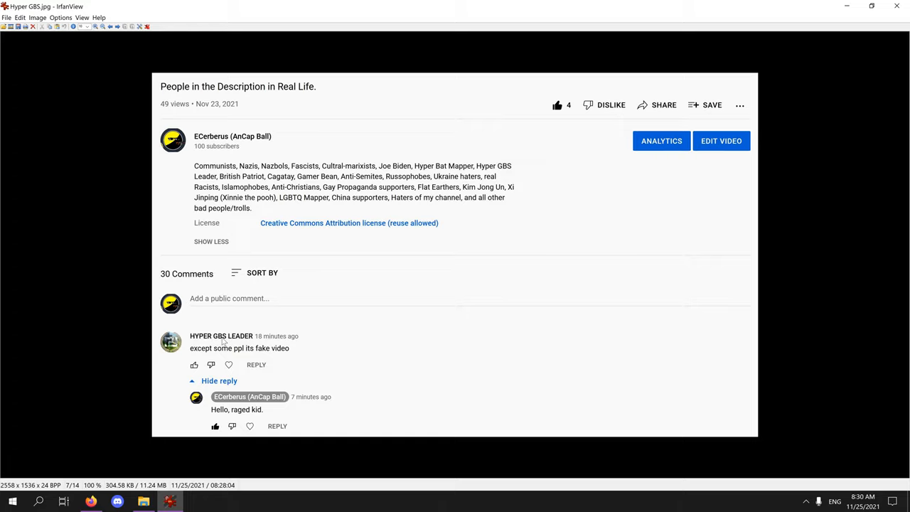
{"action": "mouse_move", "coordinate": [258, 198]}
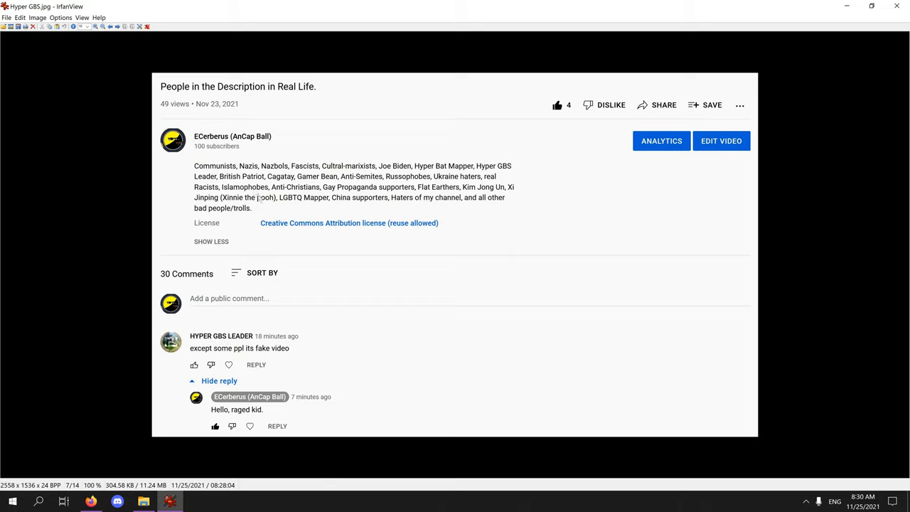
{"action": "mouse_move", "coordinate": [514, 201]}
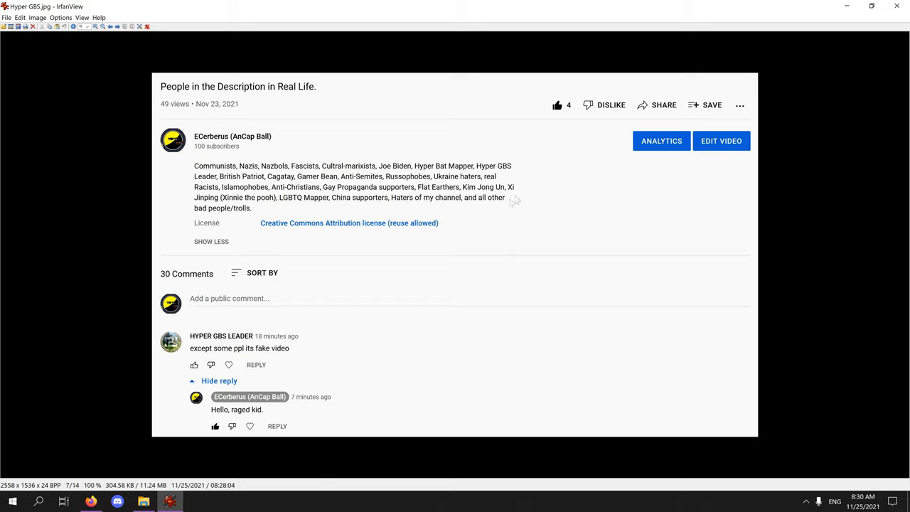
{"action": "mouse_move", "coordinate": [525, 170]}
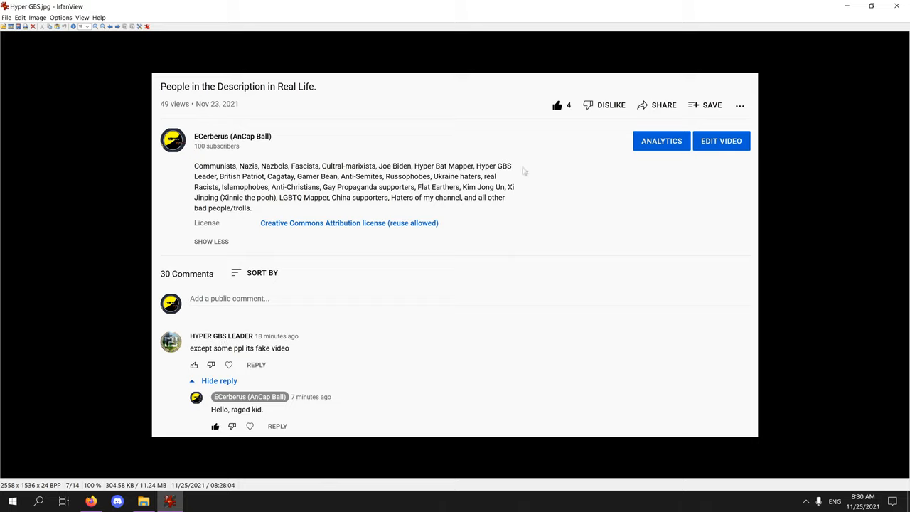
{"action": "mouse_move", "coordinate": [398, 299]}
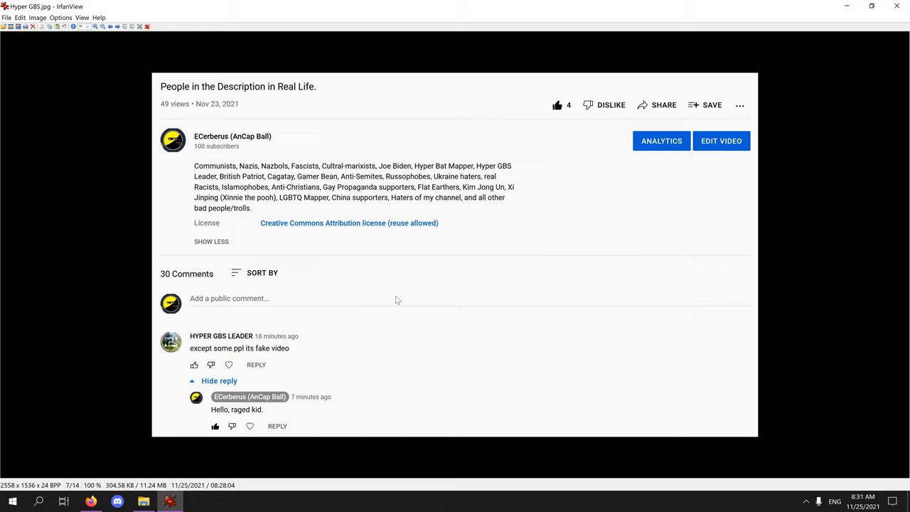
{"action": "mouse_move", "coordinate": [187, 343]}
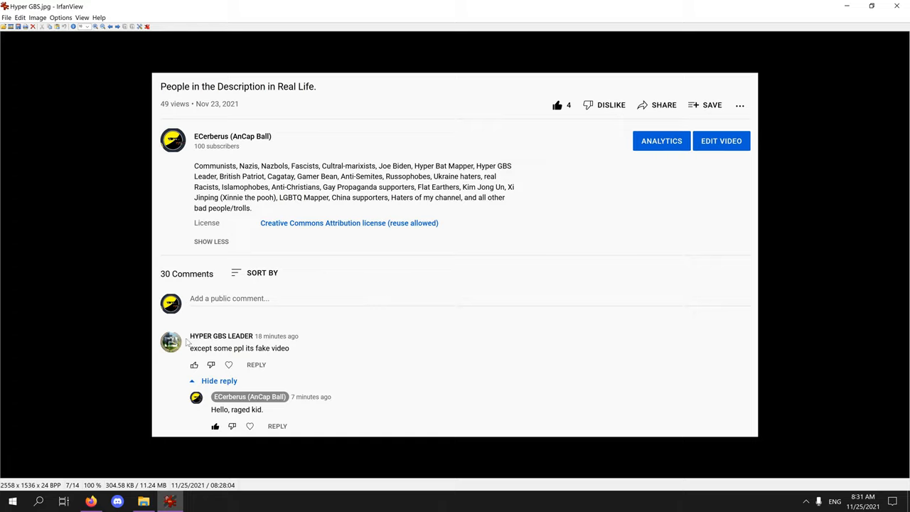
{"action": "mouse_move", "coordinate": [268, 376]}
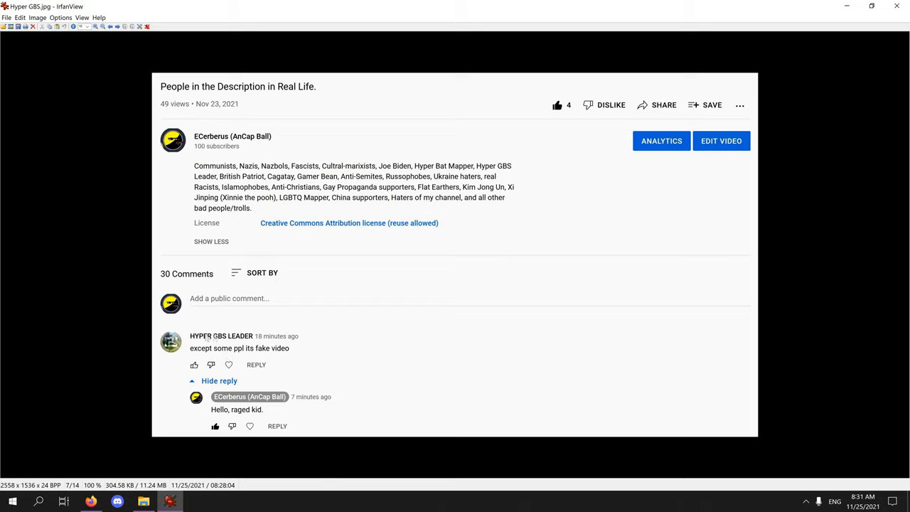
{"action": "mouse_move", "coordinate": [224, 348]}
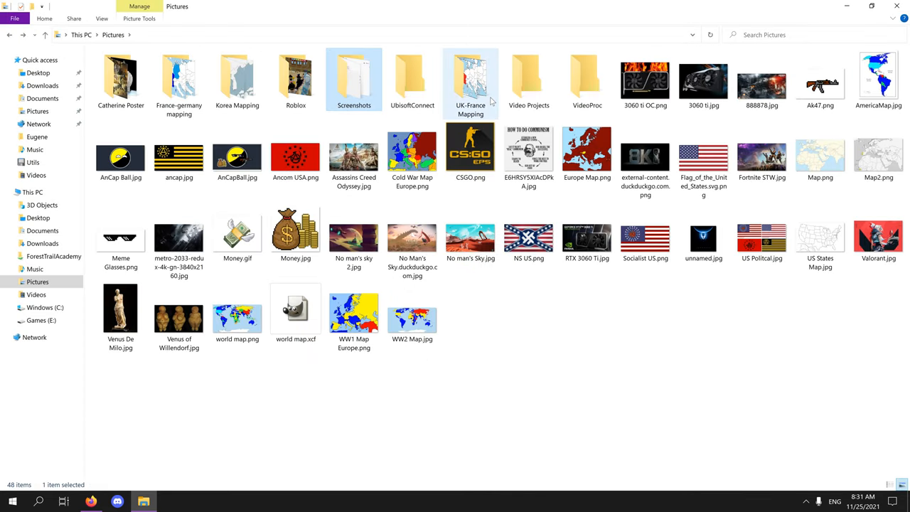
{"action": "double_click", "coordinate": [471, 78]}
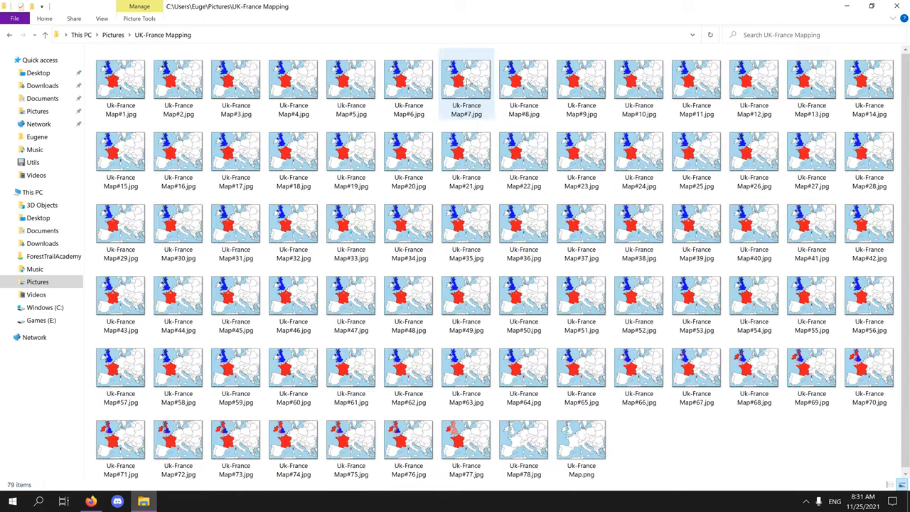
{"action": "left_click", "coordinate": [466, 438]}
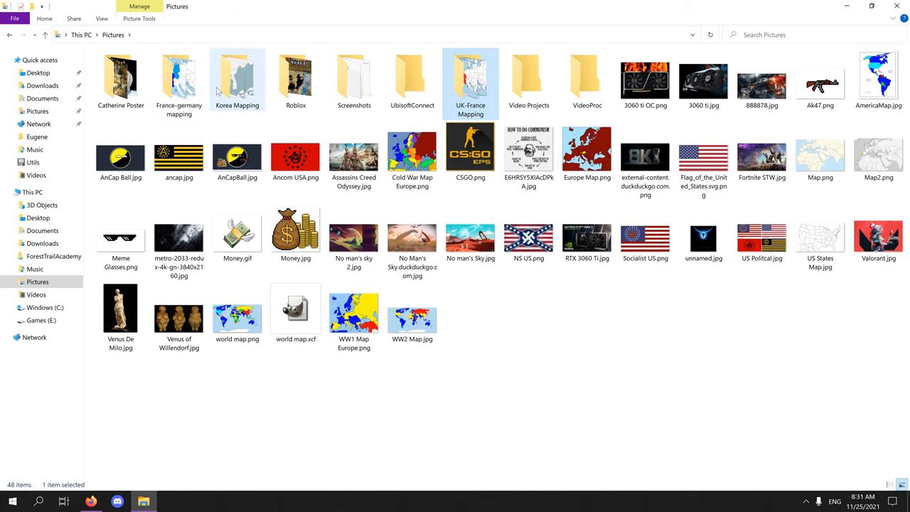
Step: Open the Korea Mapping folder of 31 map animation frames in Pictures
{"action": "double_click", "coordinate": [237, 78]}
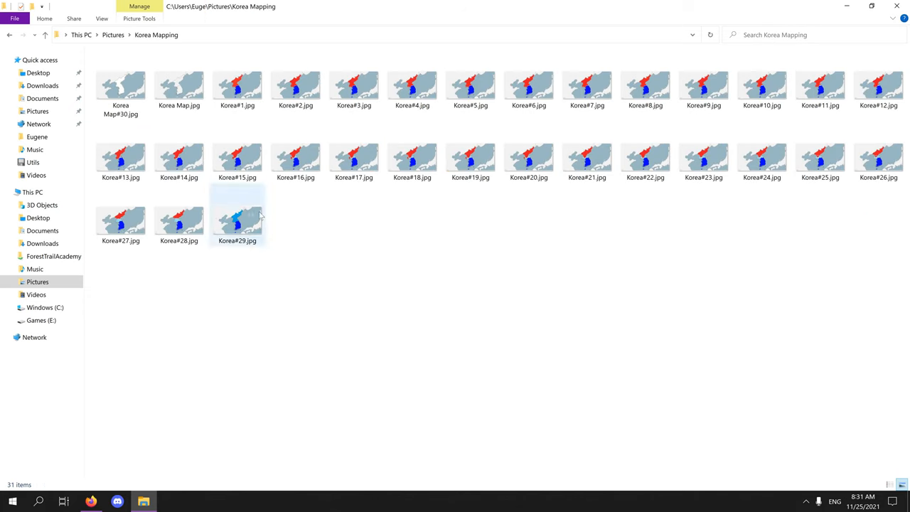
{"action": "left_click", "coordinate": [178, 85]}
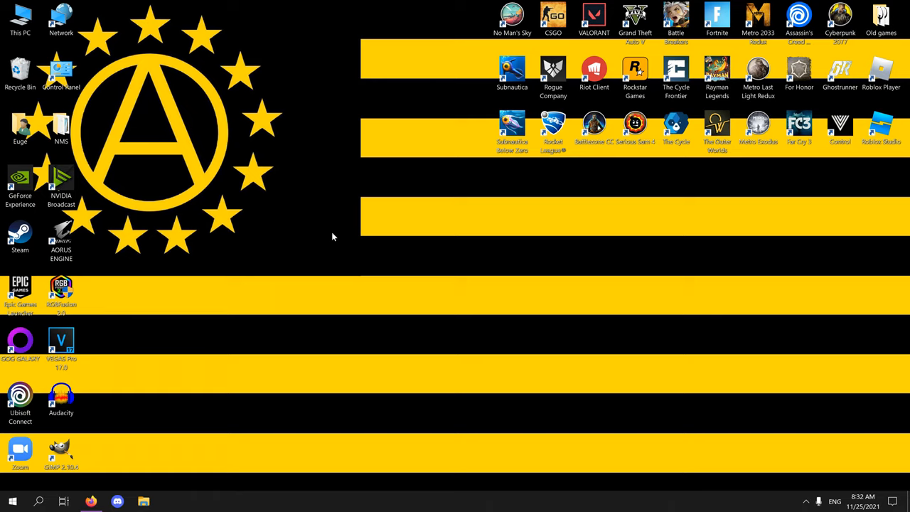
{"action": "mouse_move", "coordinate": [182, 267]}
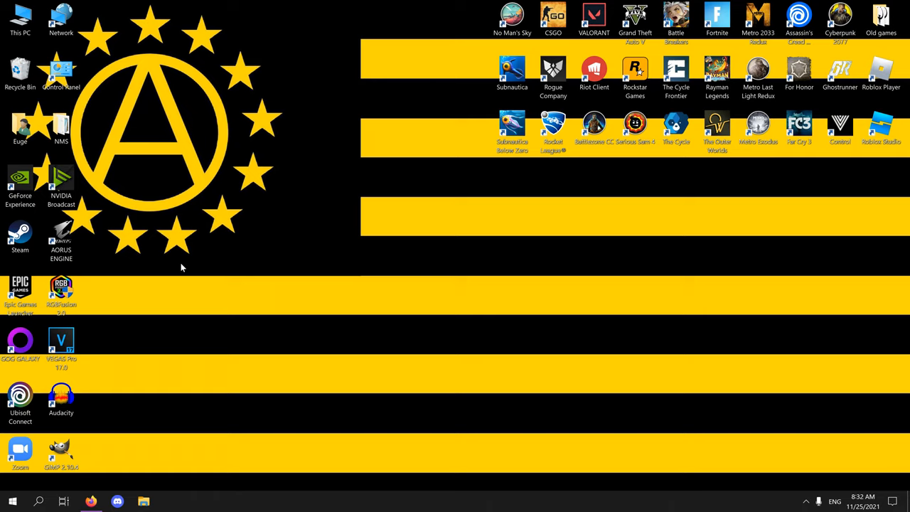